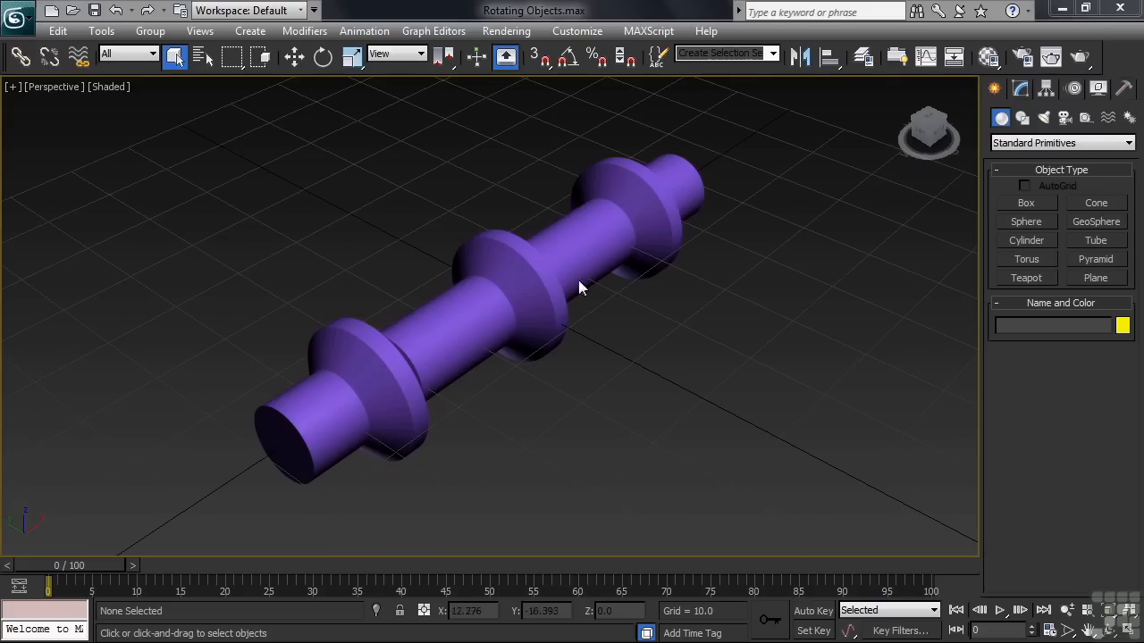
pyautogui.moveTo(322, 57)
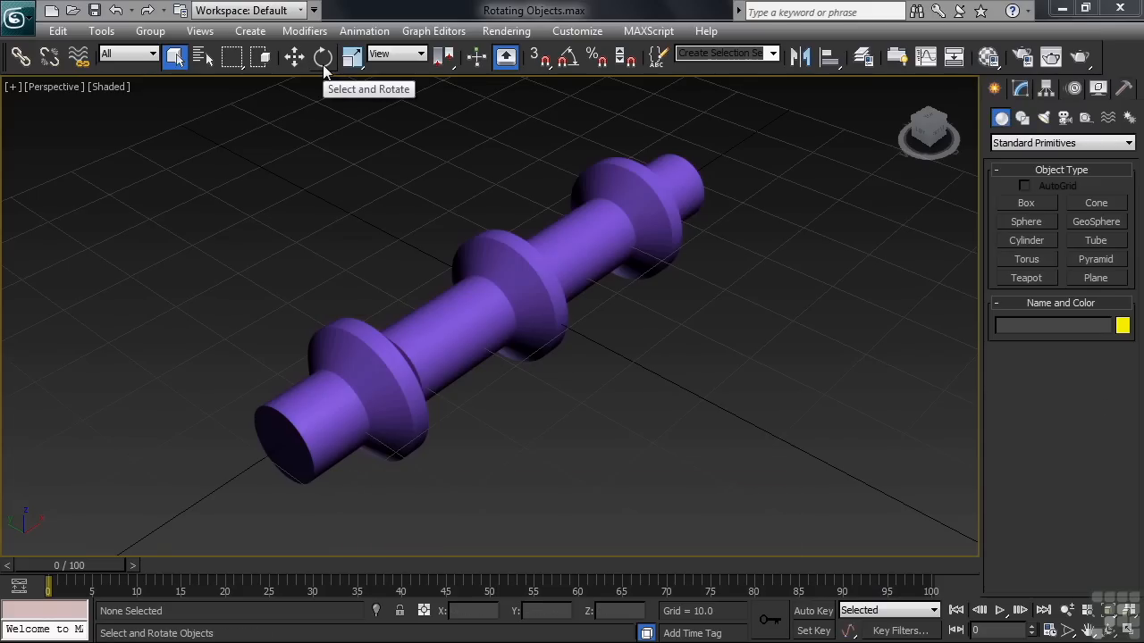
# Activate the Select and Rotate tool on the main toolbar
pyautogui.click(323, 56)
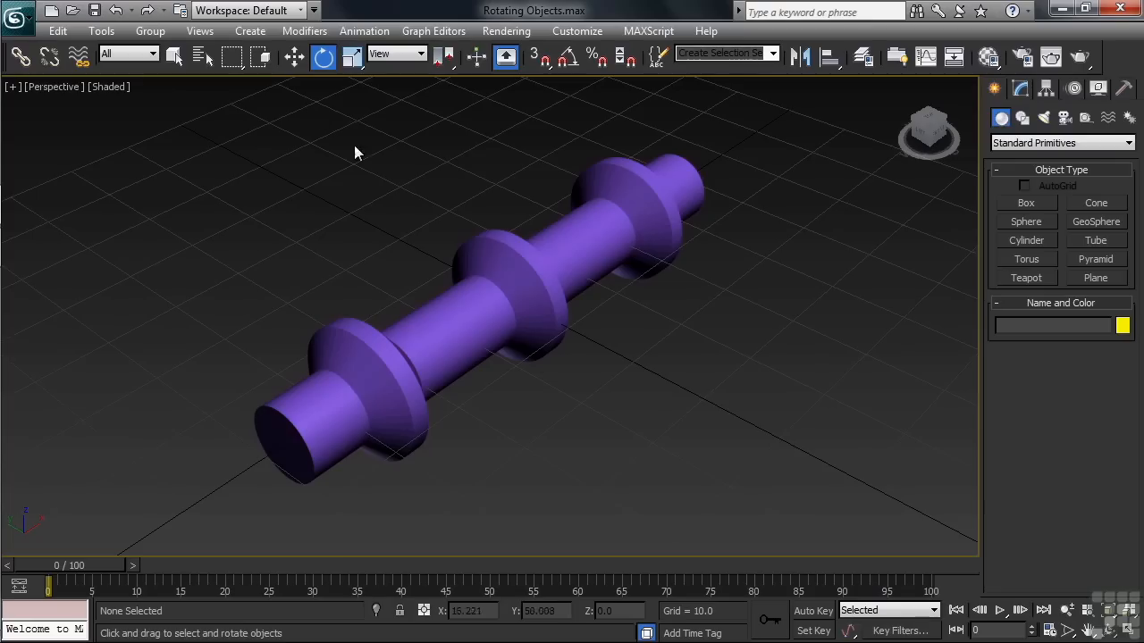
# Select the purple shaft, tip it upright, spin it around, then return it to lying flat
pyautogui.click(500, 304)
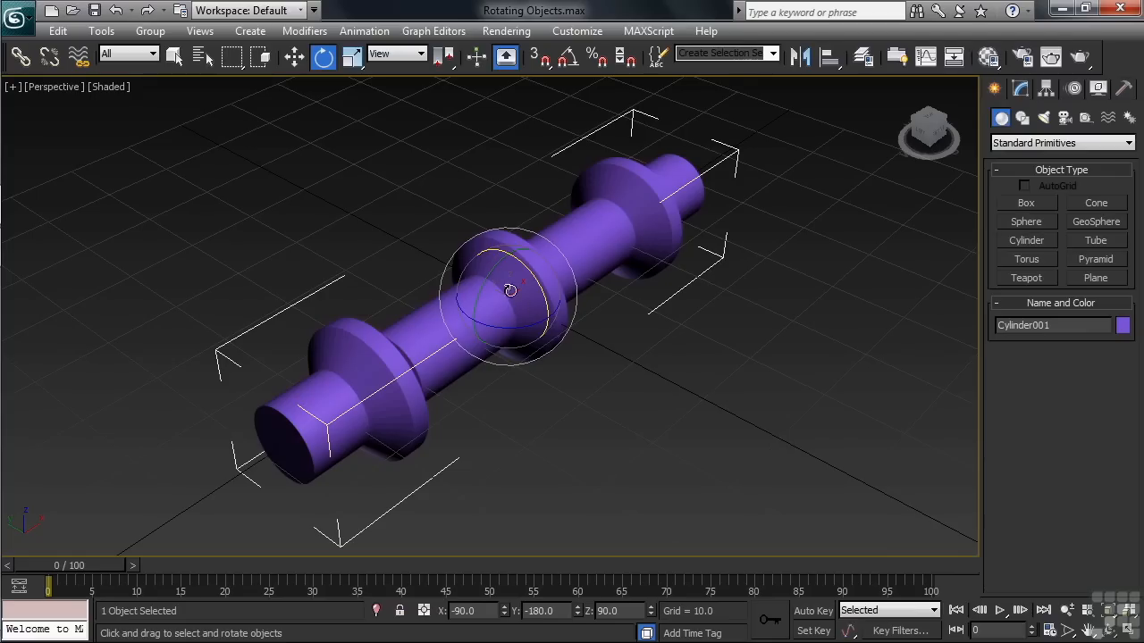
pyautogui.moveTo(509, 290); pyautogui.dragTo(483, 483)
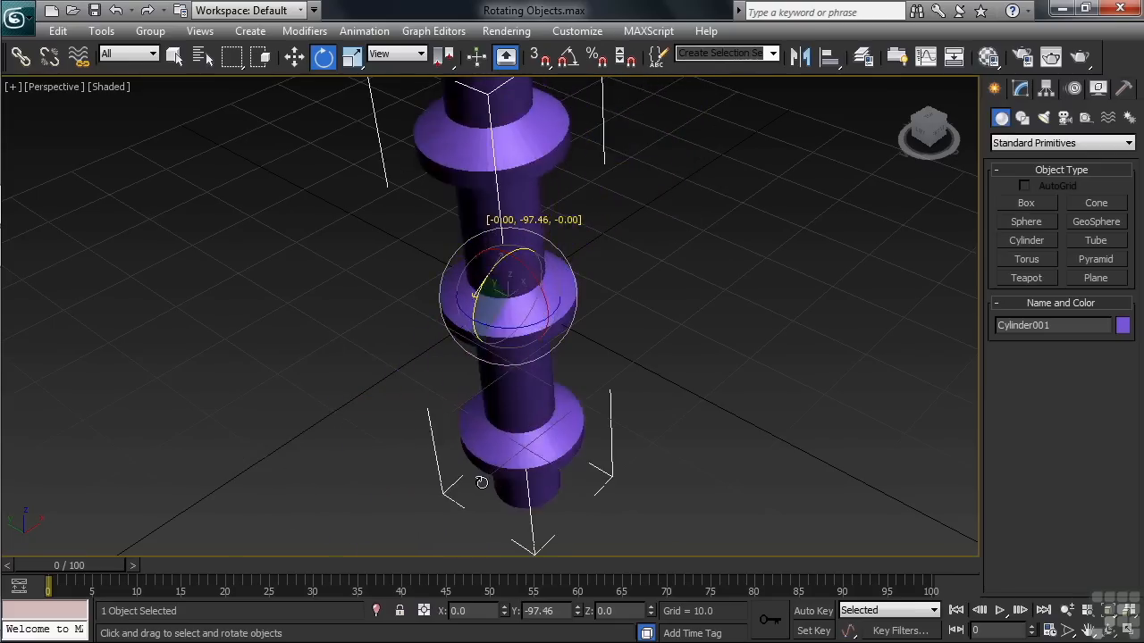
pyautogui.moveTo(482, 294); pyautogui.dragTo(581, 375)
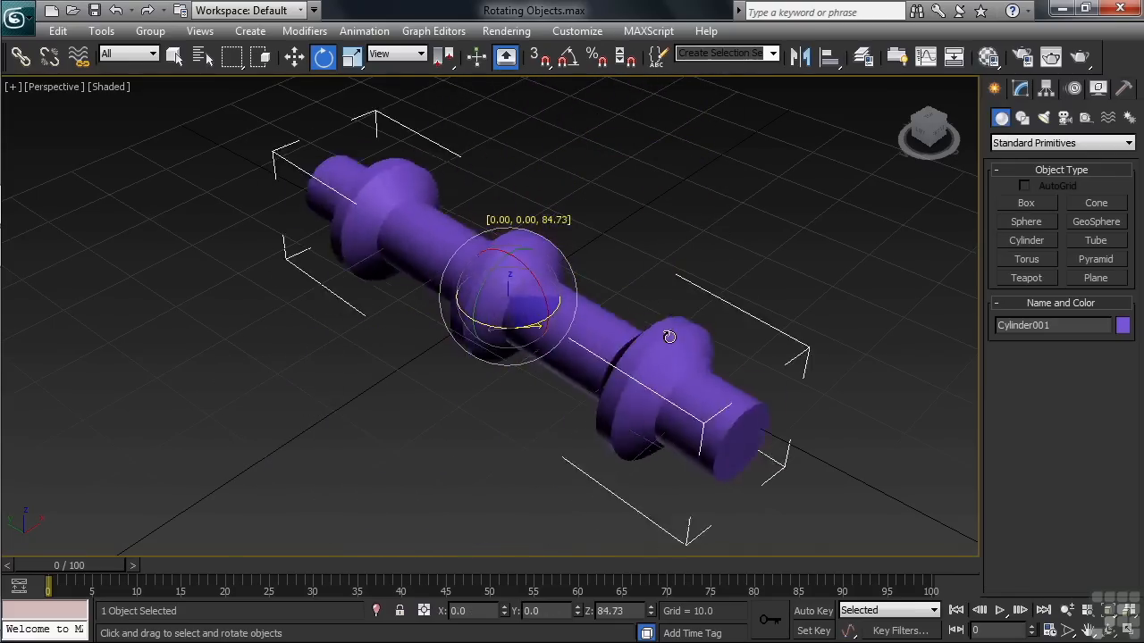
pyautogui.moveTo(670, 337); pyautogui.dragTo(554, 404)
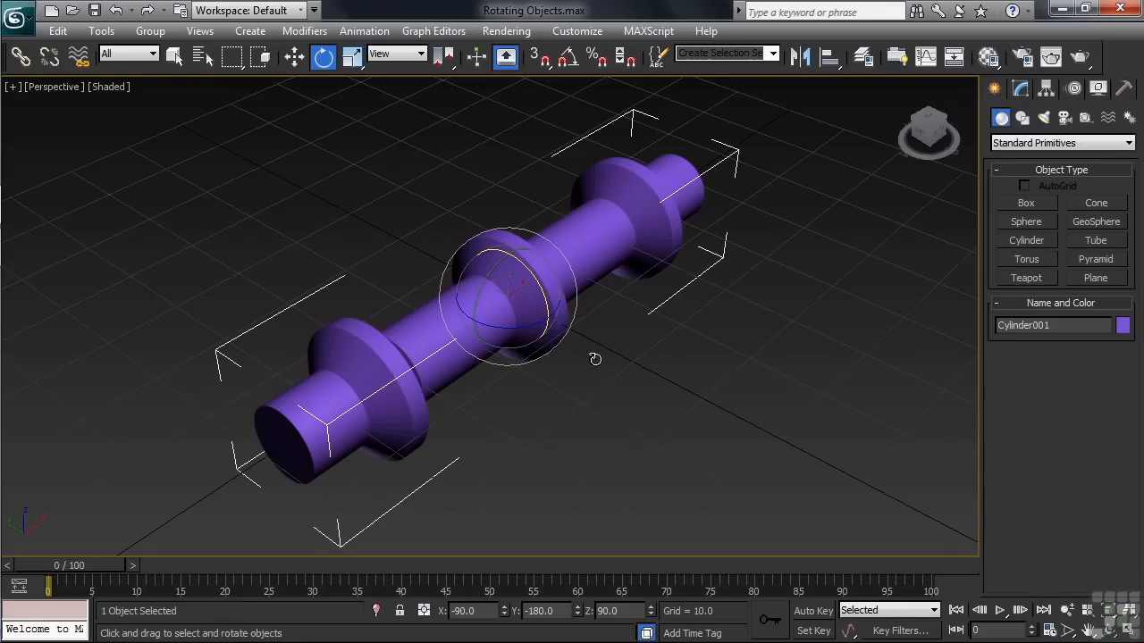
pyautogui.moveTo(518, 268); pyautogui.dragTo(482, 286)
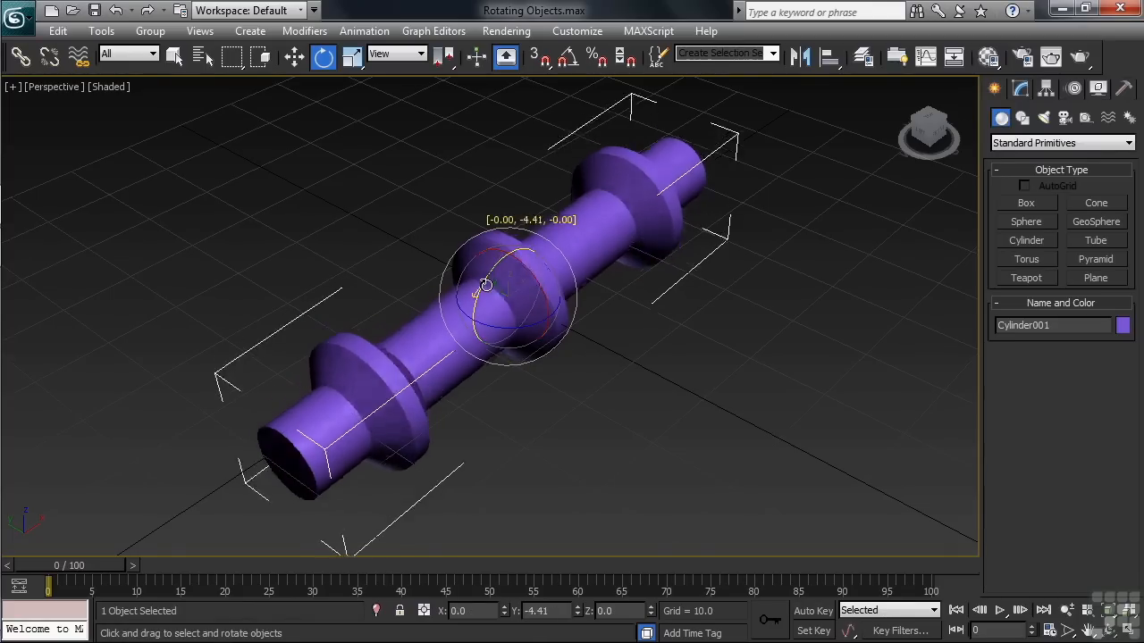
pyautogui.moveTo(482, 284); pyautogui.dragTo(483, 377)
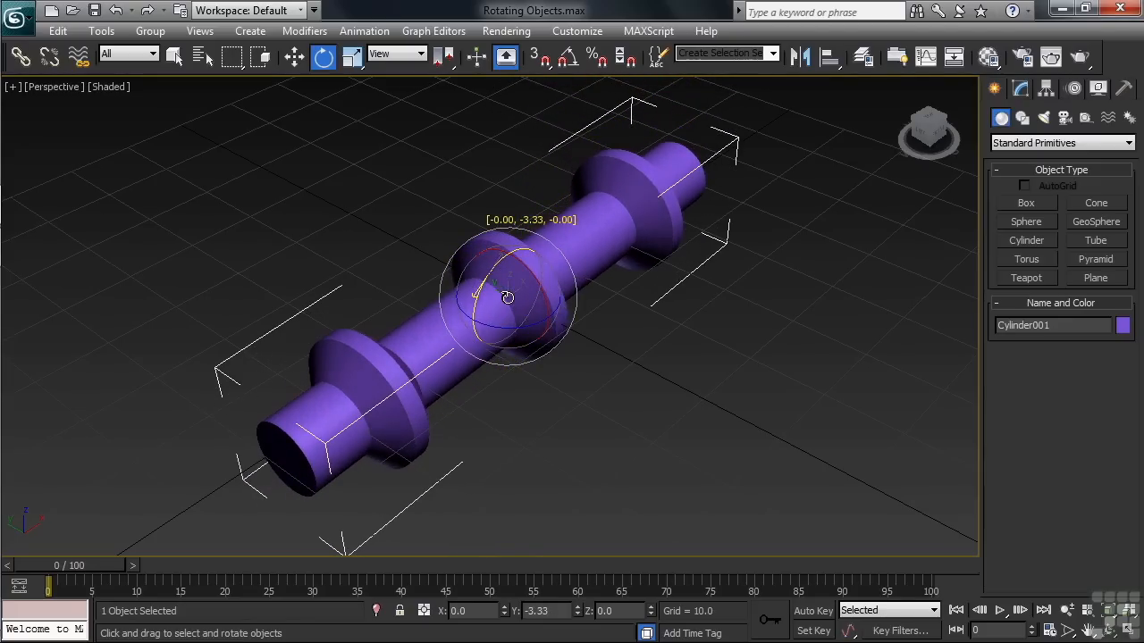
pyautogui.moveTo(507, 298); pyautogui.dragTo(495, 338)
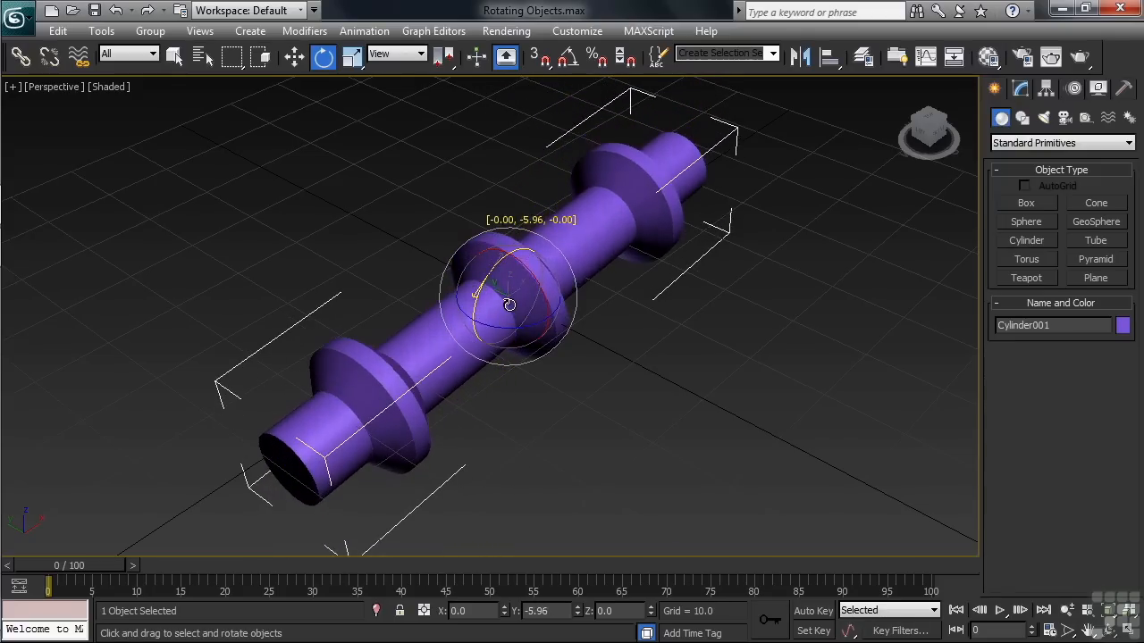
pyautogui.moveTo(509, 303); pyautogui.dragTo(536, 376)
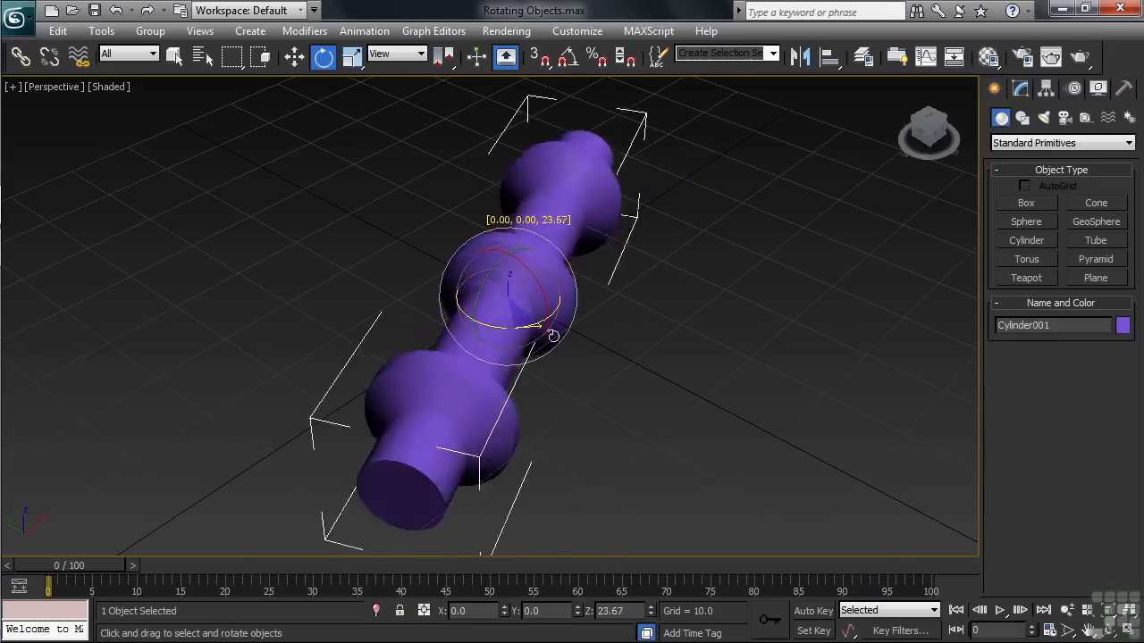
pyautogui.moveTo(552, 335); pyautogui.dragTo(657, 340)
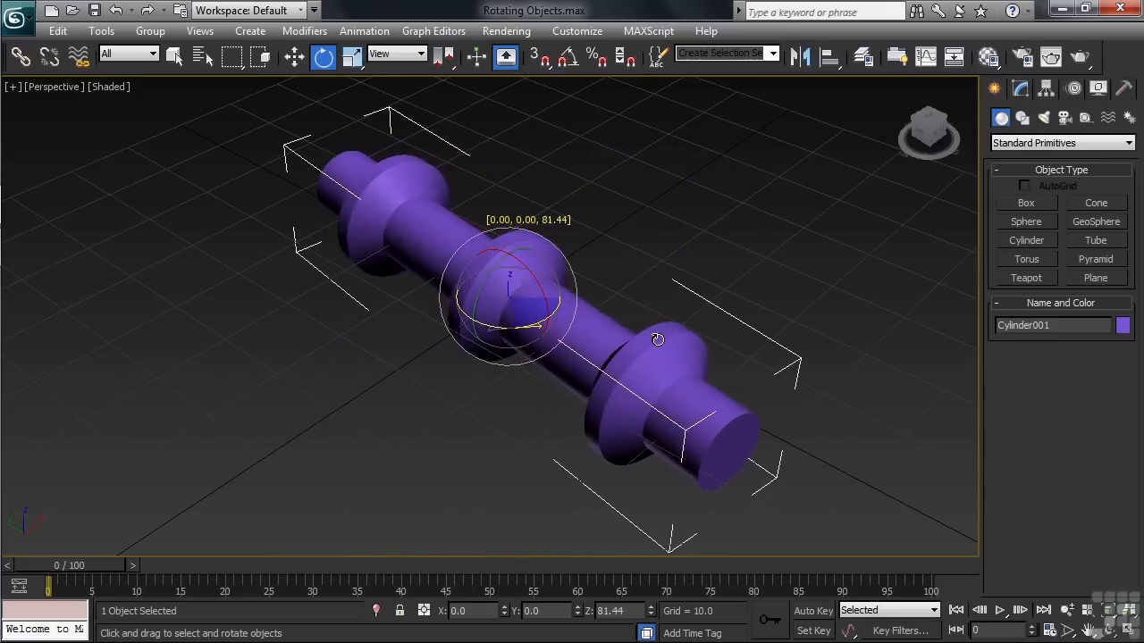
pyautogui.moveTo(657, 340); pyautogui.dragTo(653, 346)
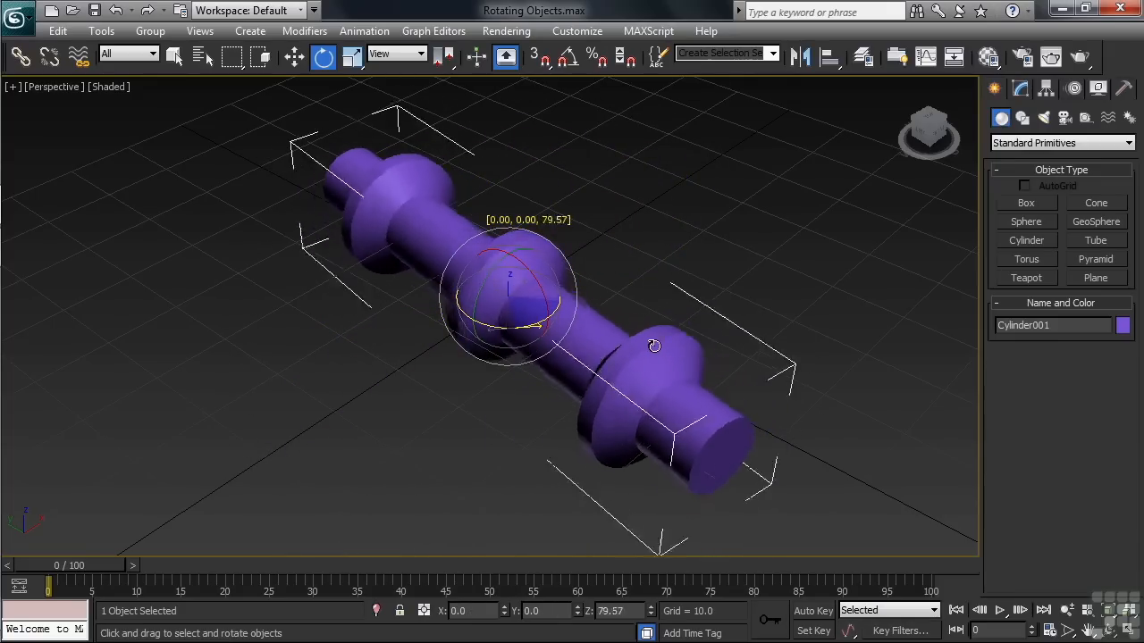
pyautogui.moveTo(653, 346); pyautogui.dragTo(524, 339)
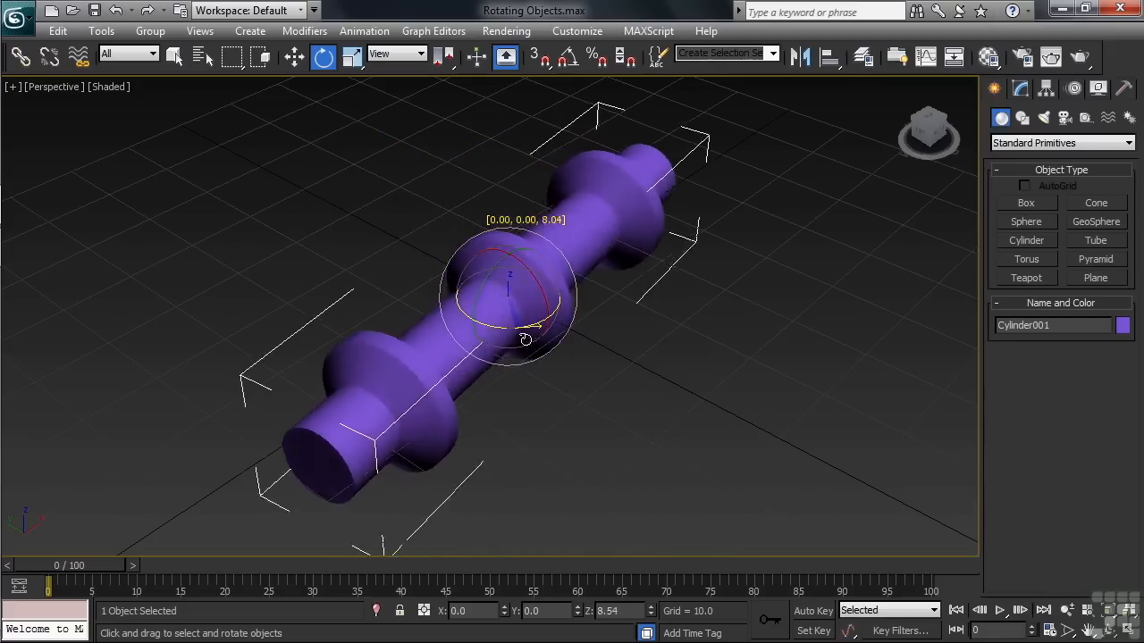
pyautogui.moveTo(524, 337); pyautogui.dragTo(658, 349)
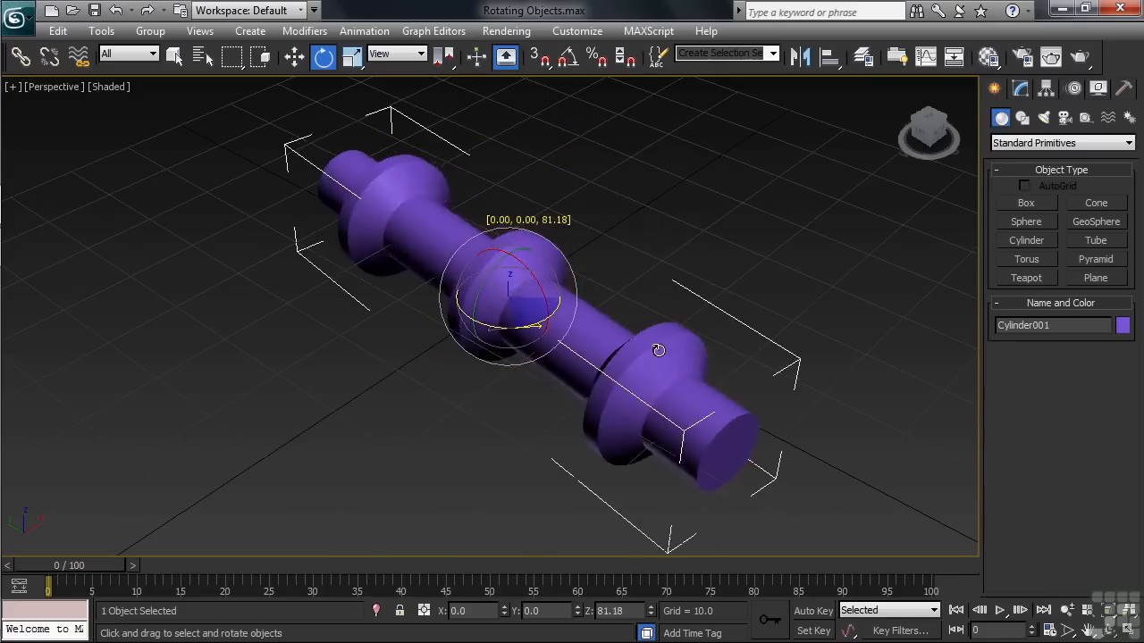
pyautogui.moveTo(659, 350); pyautogui.dragTo(603, 425)
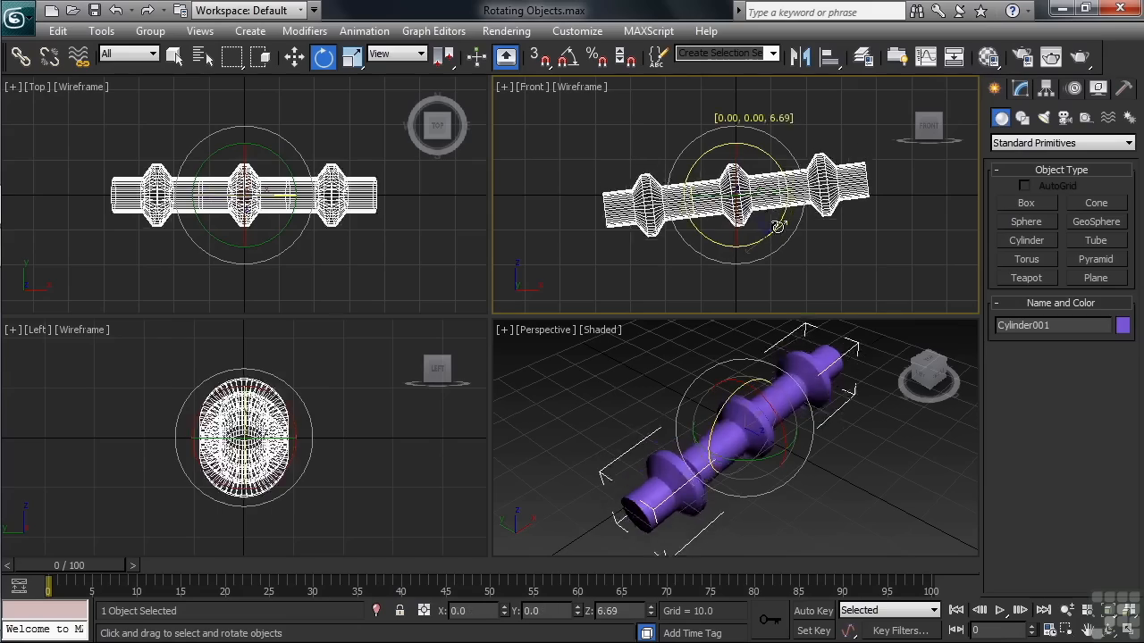
# Tilt the shaft in the Front, Top and Left views, ending in its original pose
pyautogui.moveTo(777, 224); pyautogui.dragTo(804, 174)
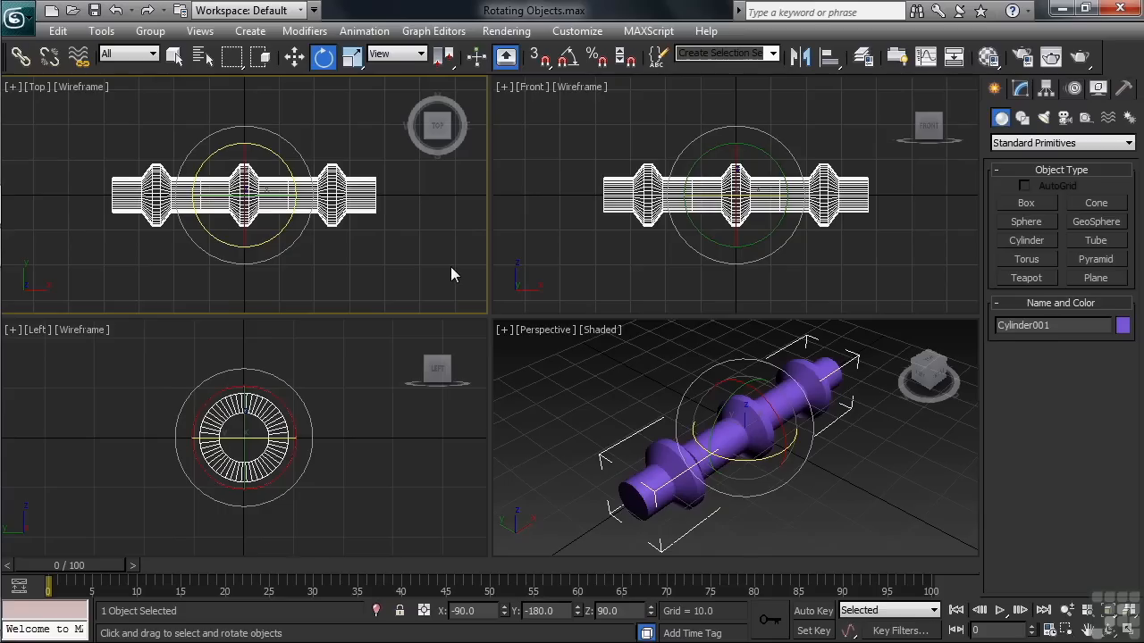
pyautogui.moveTo(350, 248)
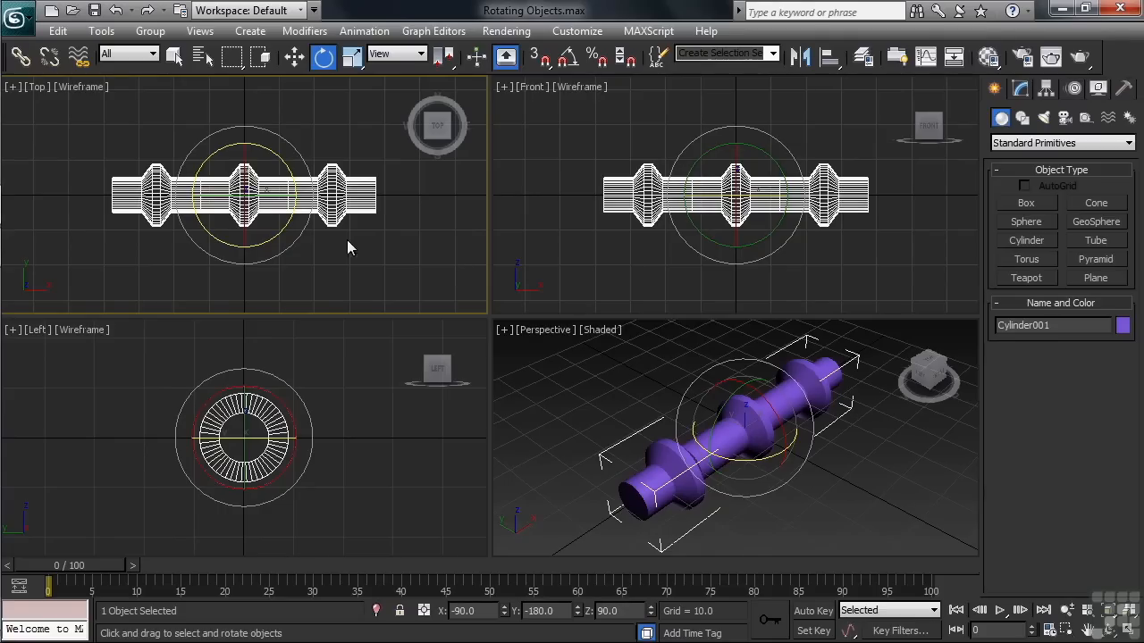
pyautogui.moveTo(246, 192); pyautogui.dragTo(411, 220)
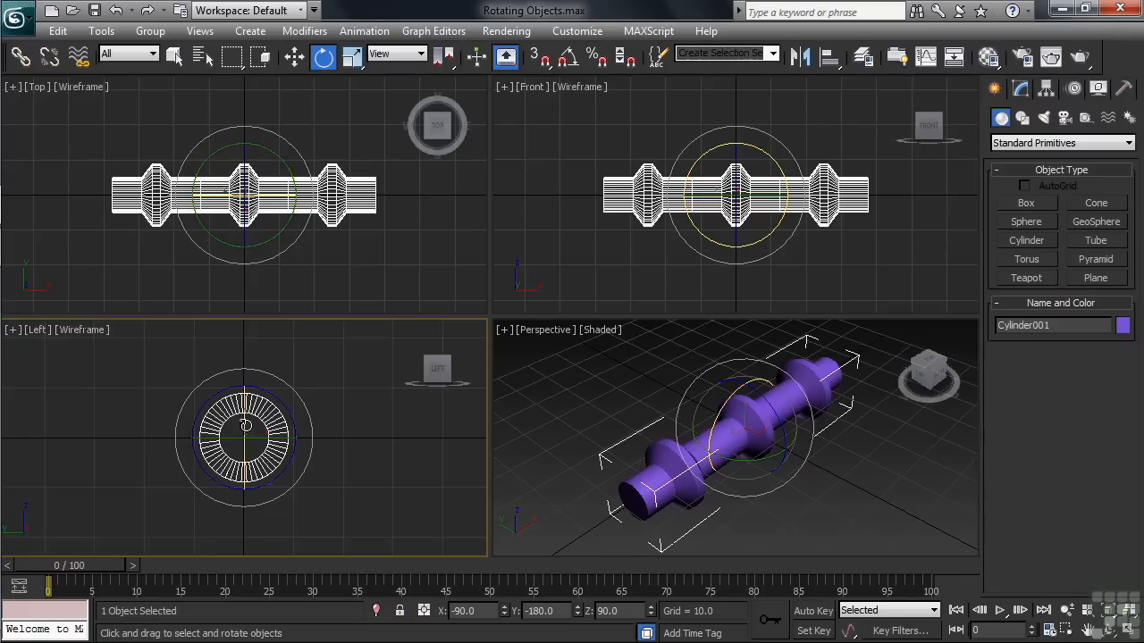
pyautogui.moveTo(268, 438); pyautogui.dragTo(250, 429)
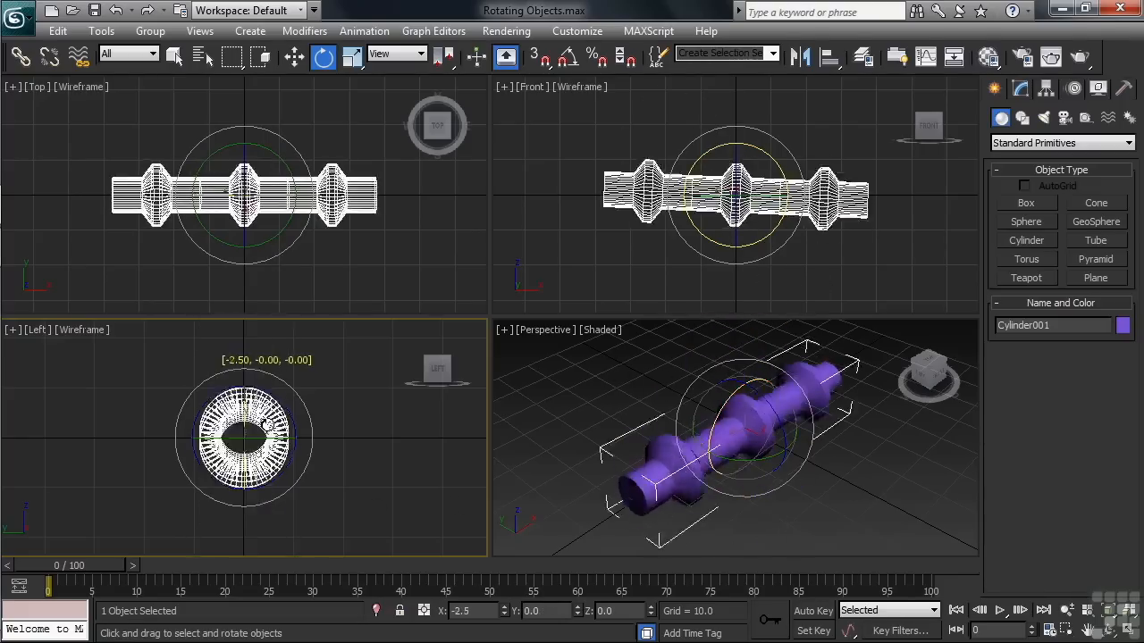
pyautogui.moveTo(268, 429); pyautogui.dragTo(308, 454)
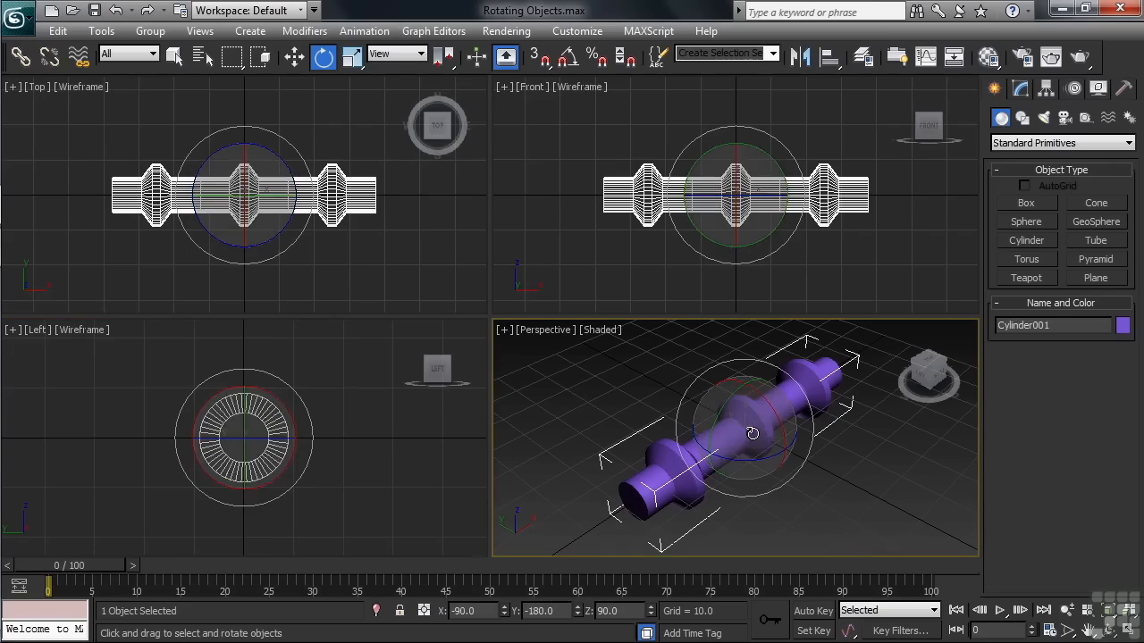
pyautogui.moveTo(754, 434); pyautogui.dragTo(803, 453)
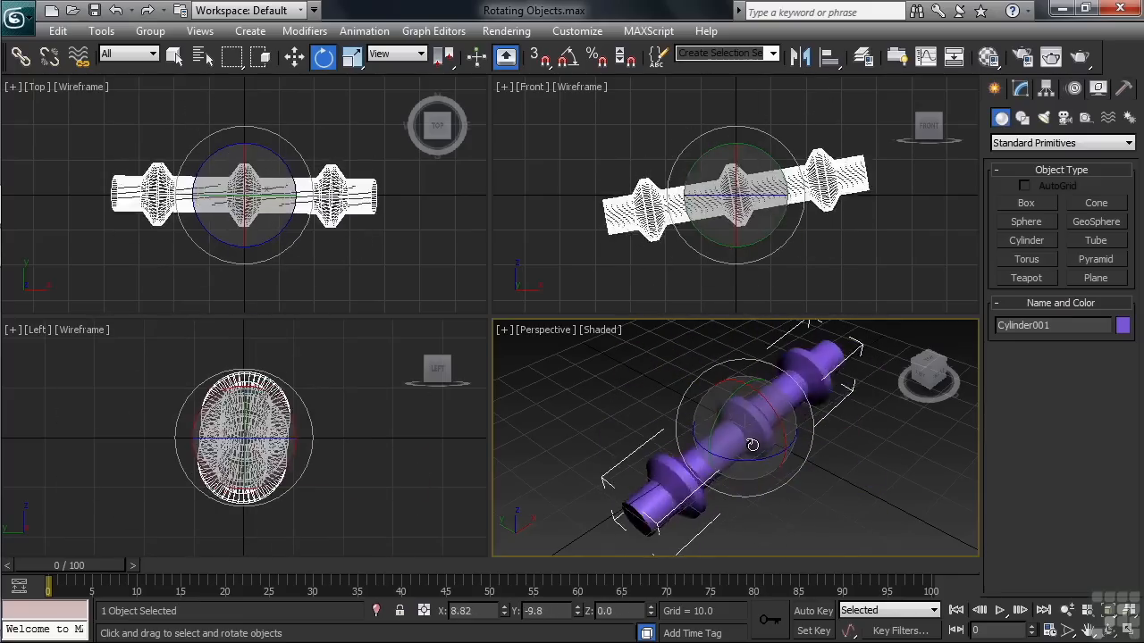
pyautogui.moveTo(752, 445); pyautogui.dragTo(822, 500)
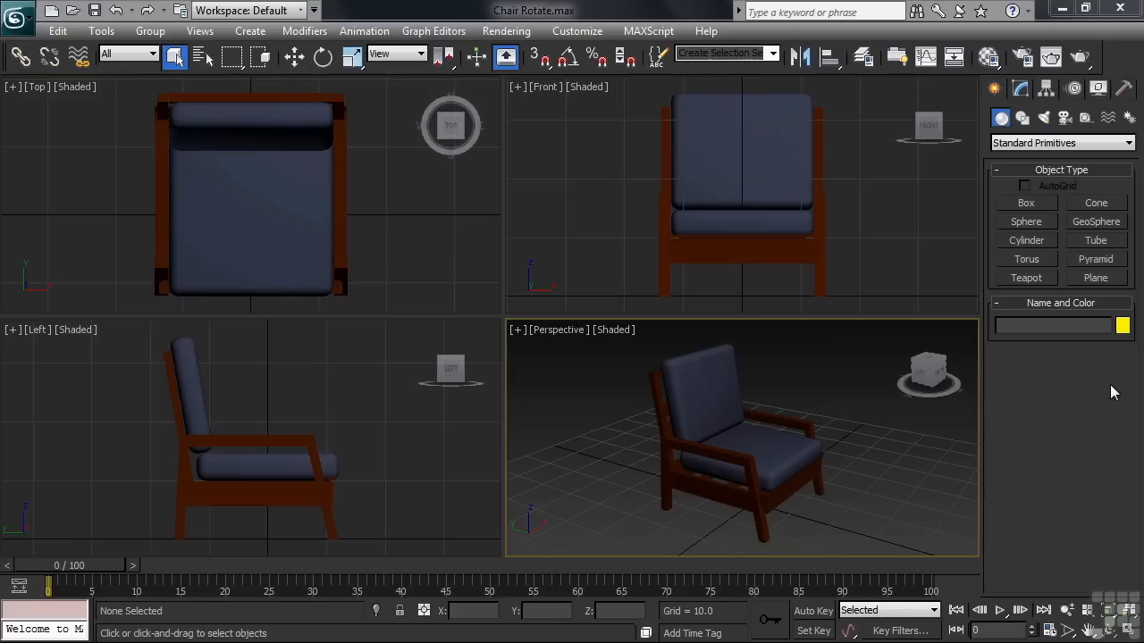
# Select the chair and switch to the Select and Rotate tool (E)
pyautogui.click(724, 438)
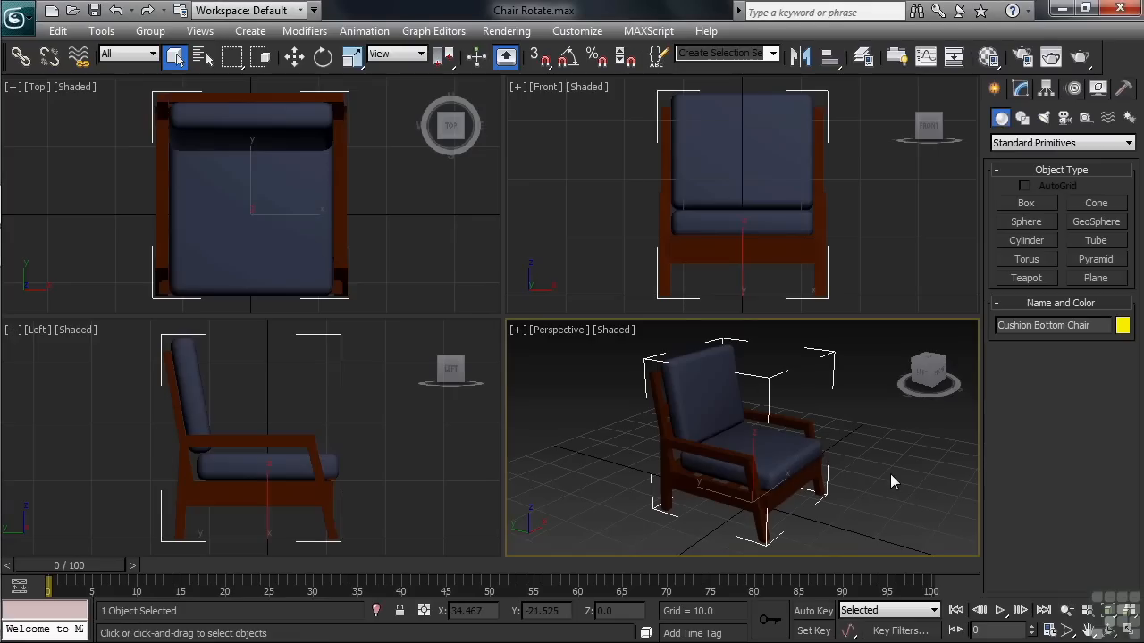
pyautogui.click(322, 56)
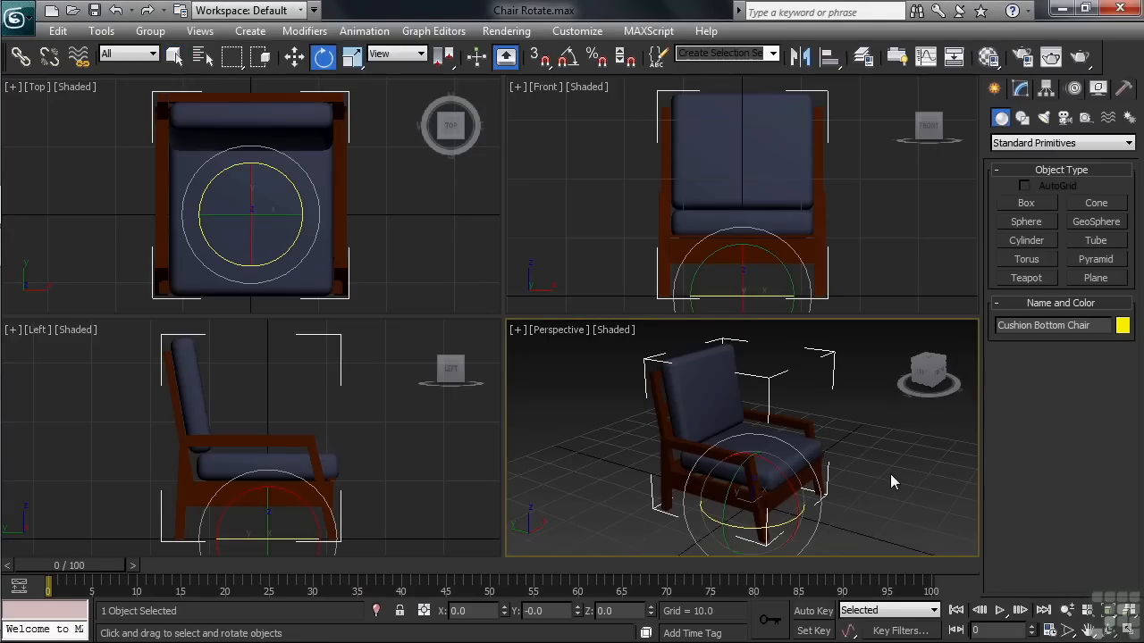
pyautogui.press('e')
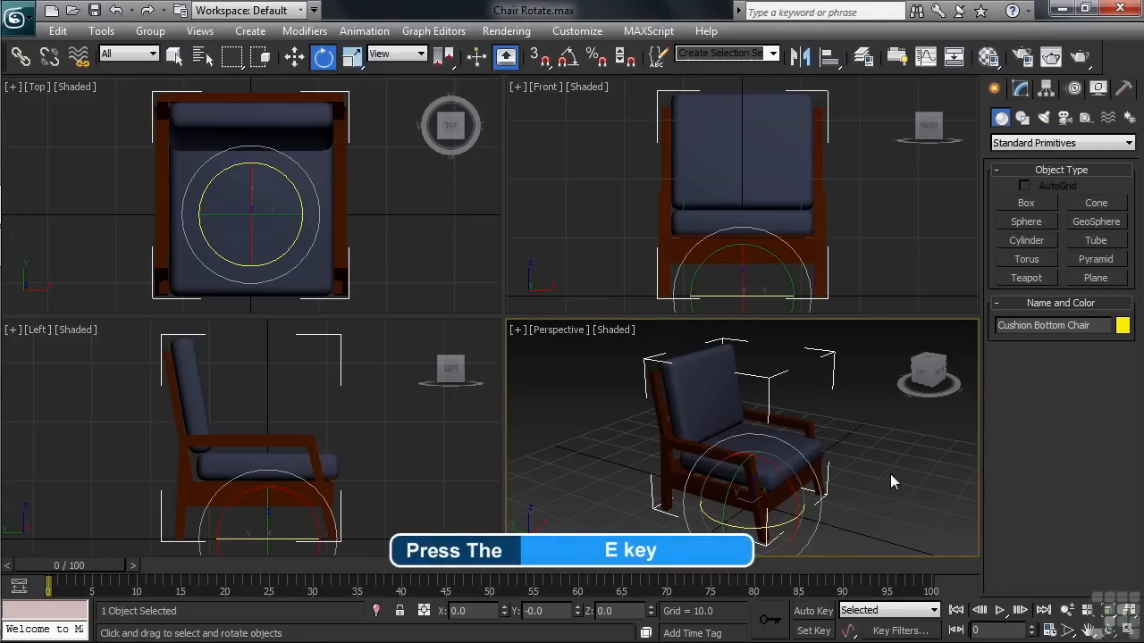
pyautogui.press('e')
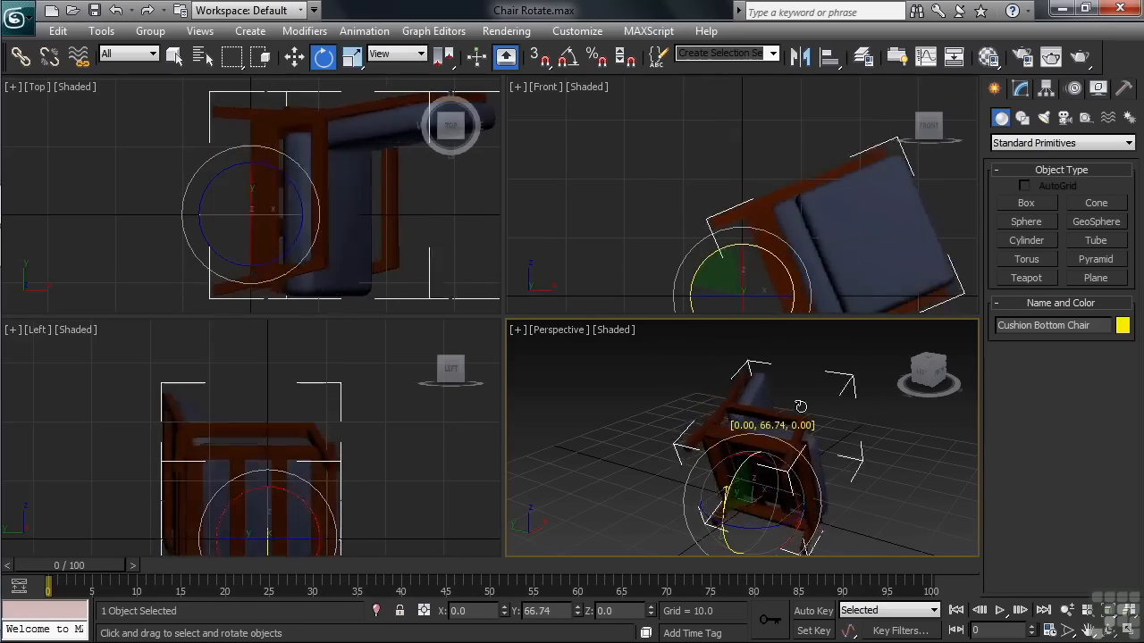
# Tip the chair around its Y axis, about 36 then 30 degrees, and back
pyautogui.moveTo(800, 406); pyautogui.dragTo(760, 509)
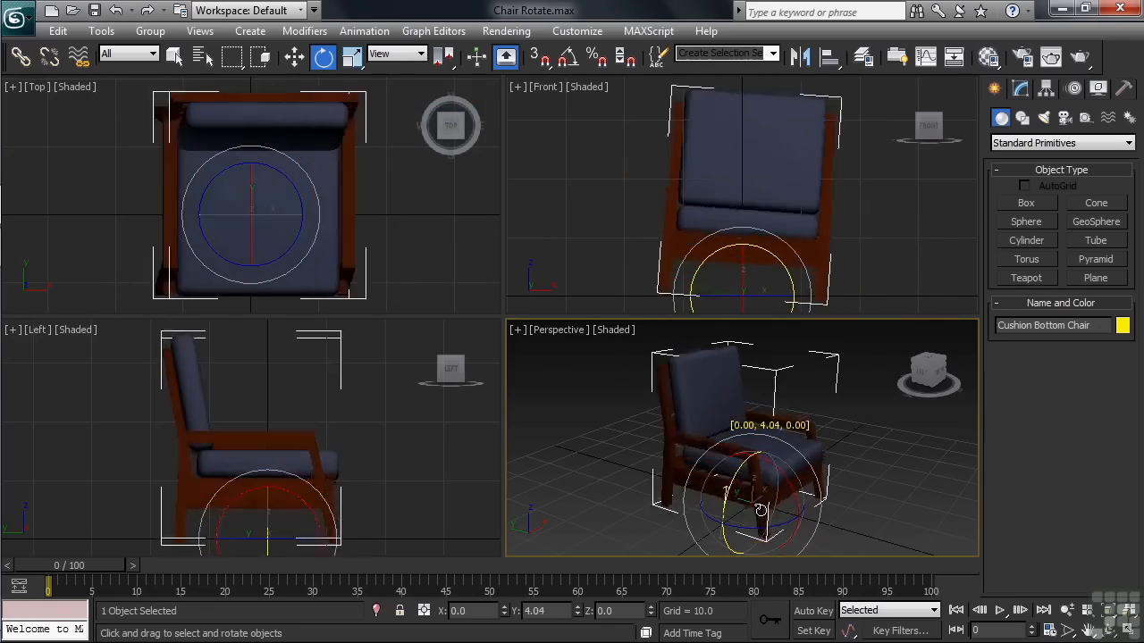
pyautogui.moveTo(760, 510); pyautogui.dragTo(771, 459)
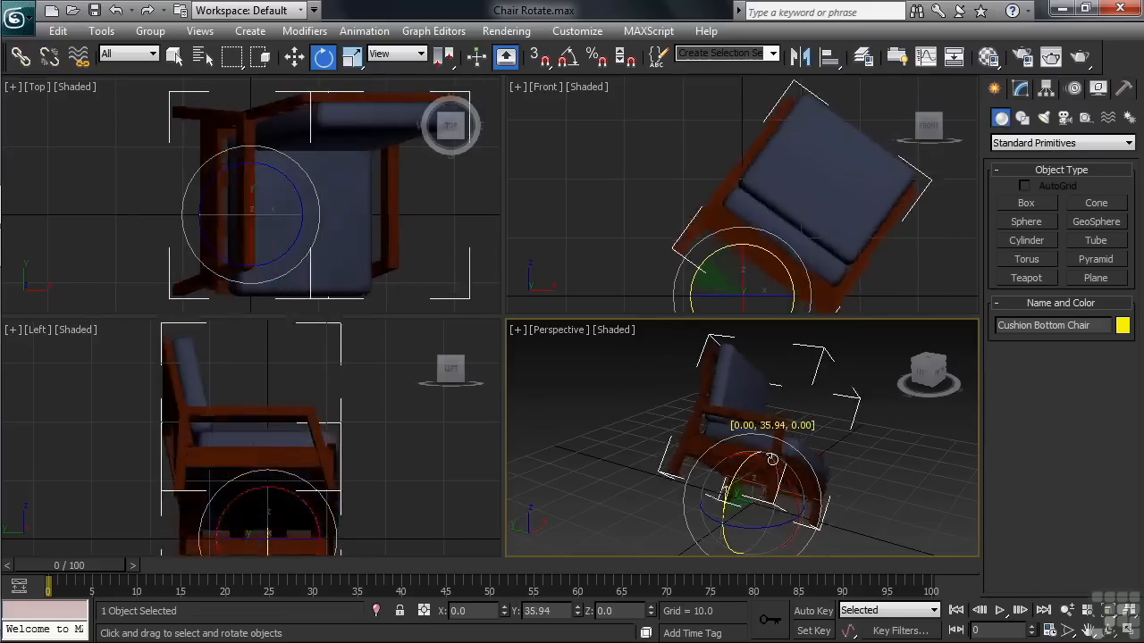
pyautogui.moveTo(771, 461); pyautogui.dragTo(771, 465)
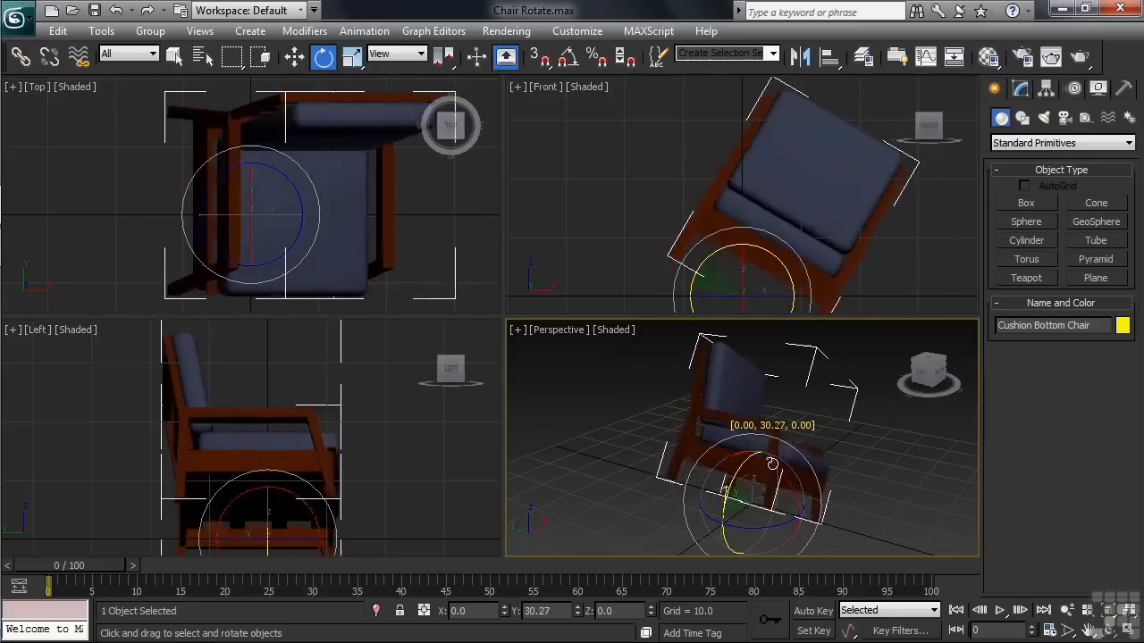
pyautogui.moveTo(771, 463); pyautogui.dragTo(748, 509)
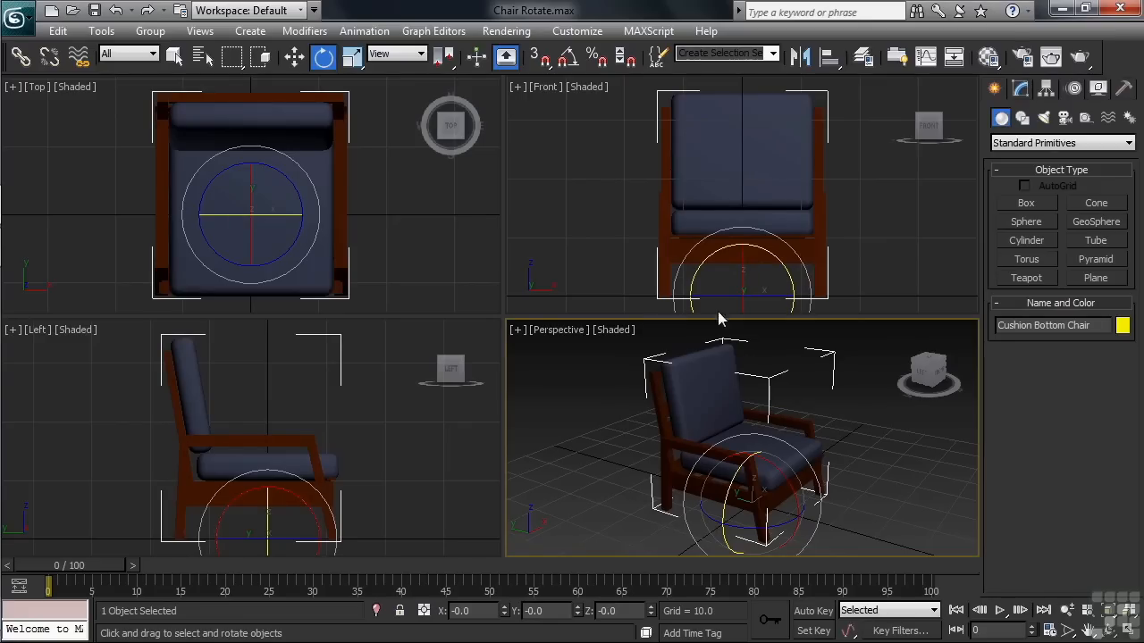
pyautogui.moveTo(566, 56)
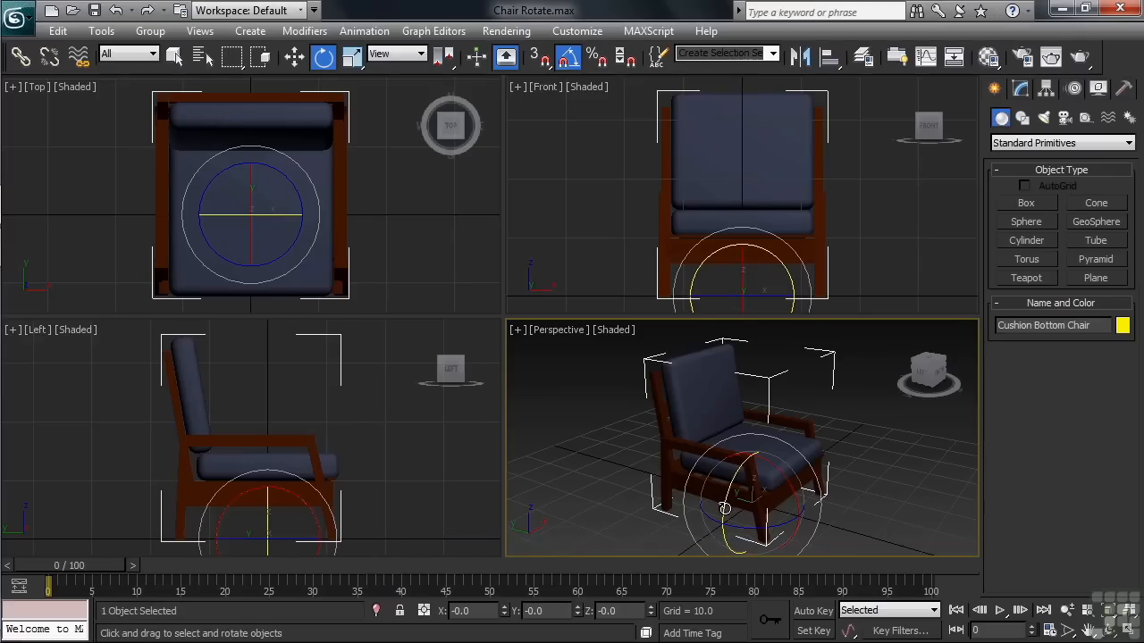
# With angle snap on, tip the chair onto its side at 90 degrees and back upright
pyautogui.moveTo(724, 510); pyautogui.dragTo(778, 455)
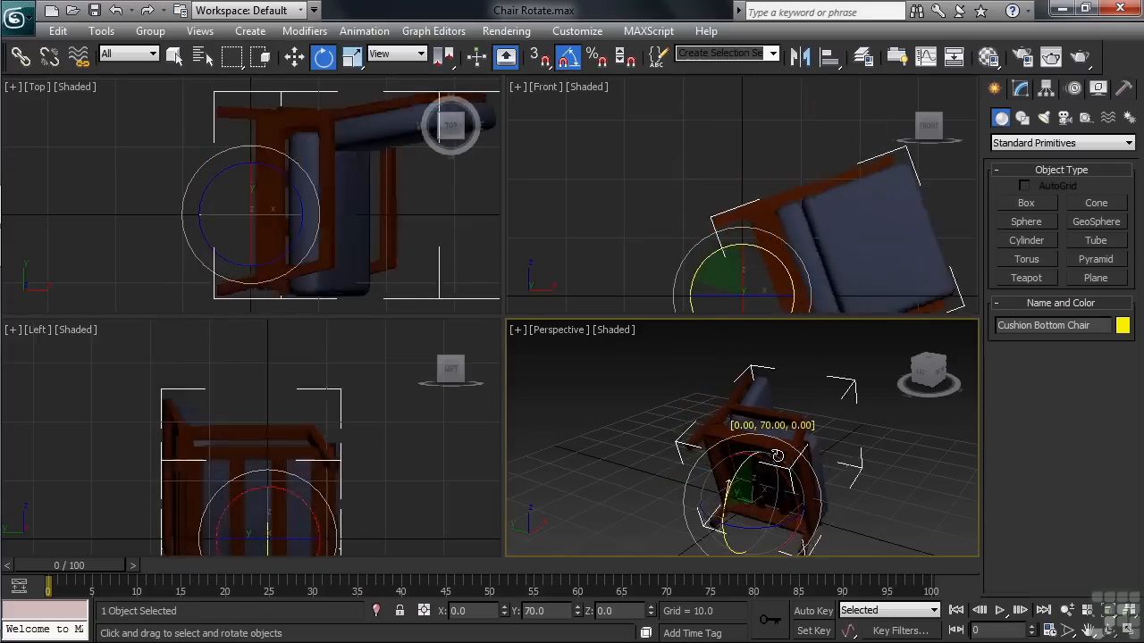
pyautogui.moveTo(778, 456); pyautogui.dragTo(791, 442)
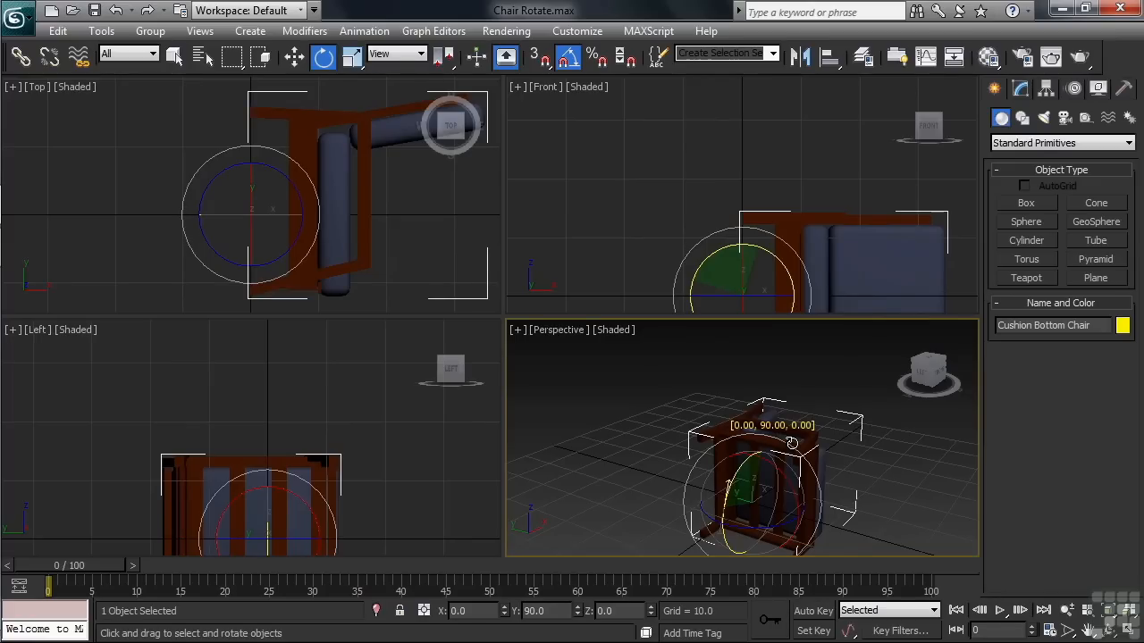
pyautogui.moveTo(791, 443); pyautogui.dragTo(782, 482)
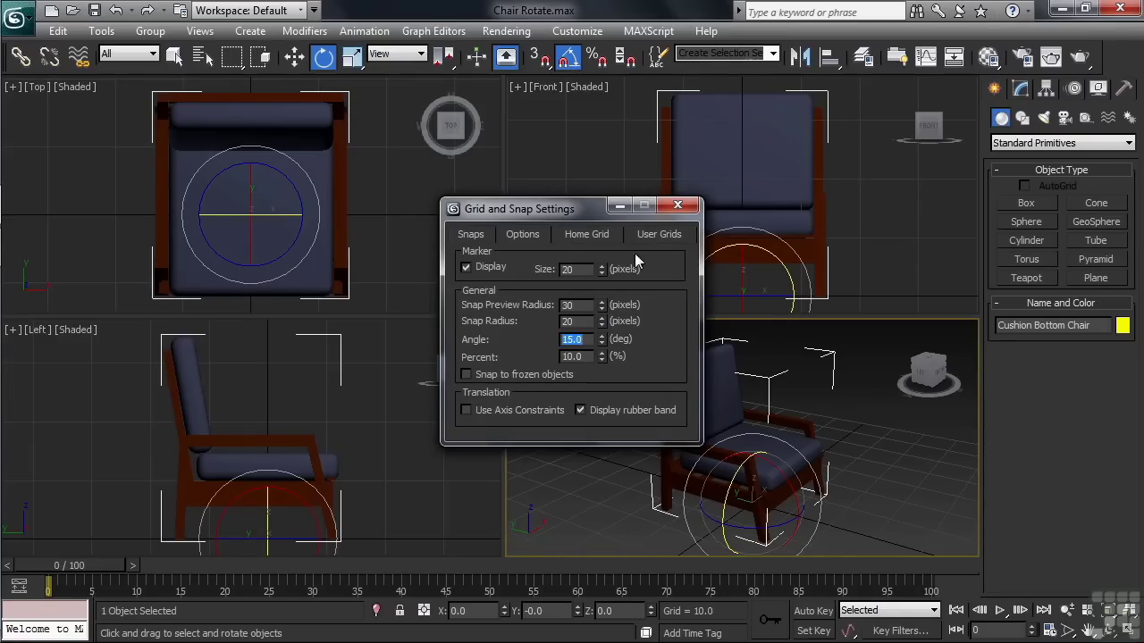
# Confirm the 15-degree angle snap and tilt the chair 45 degrees around Y
pyautogui.click(678, 205)
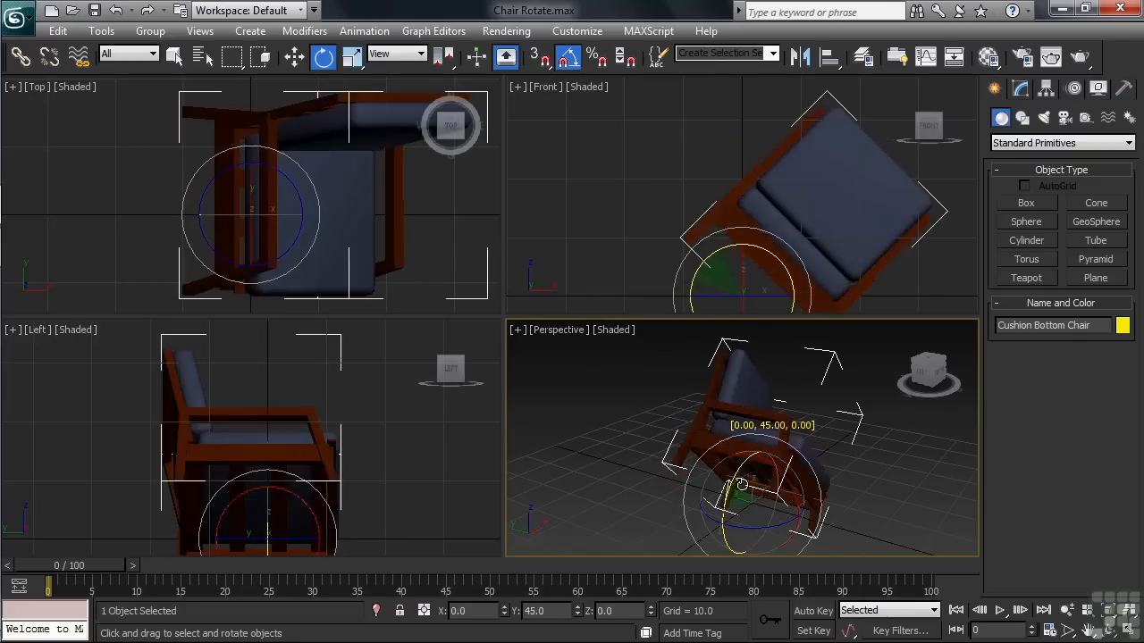
pyautogui.moveTo(740, 483); pyautogui.dragTo(757, 470)
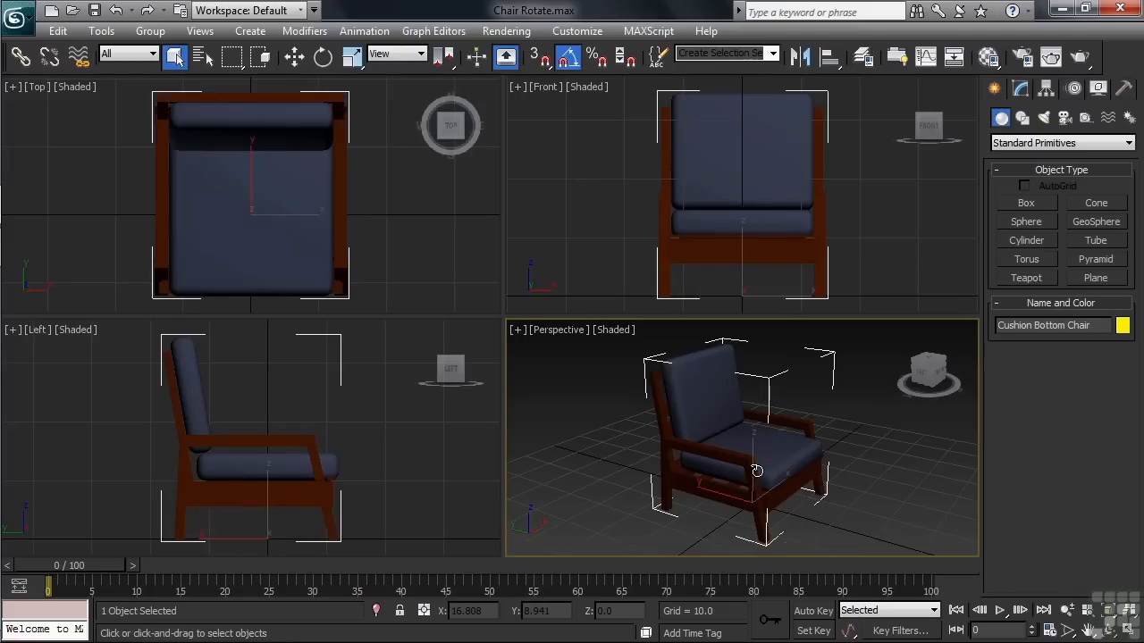
# Re-select Rotate from the quad menu and tip the chair -60 degrees on Z in Front view
pyautogui.press('q')
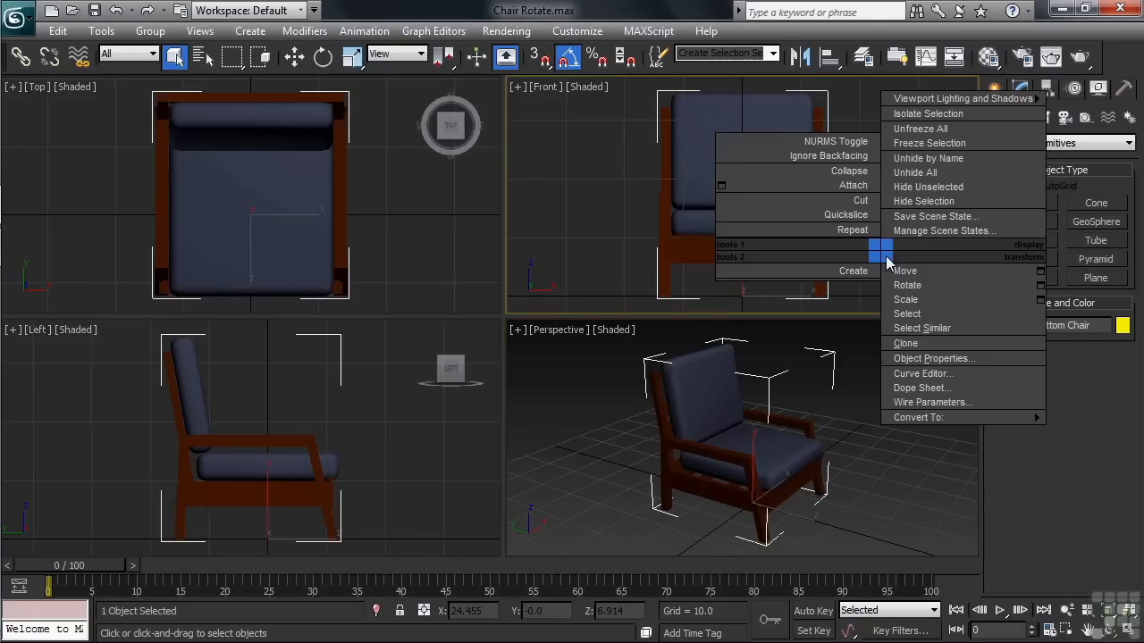
pyautogui.moveTo(905, 285)
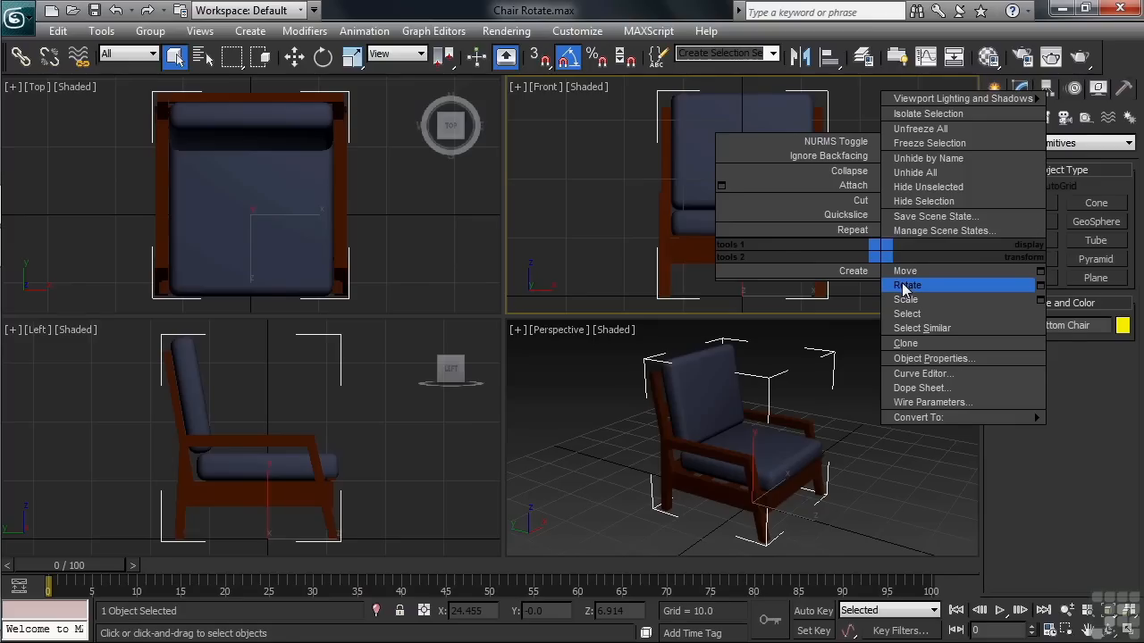
pyautogui.click(908, 284)
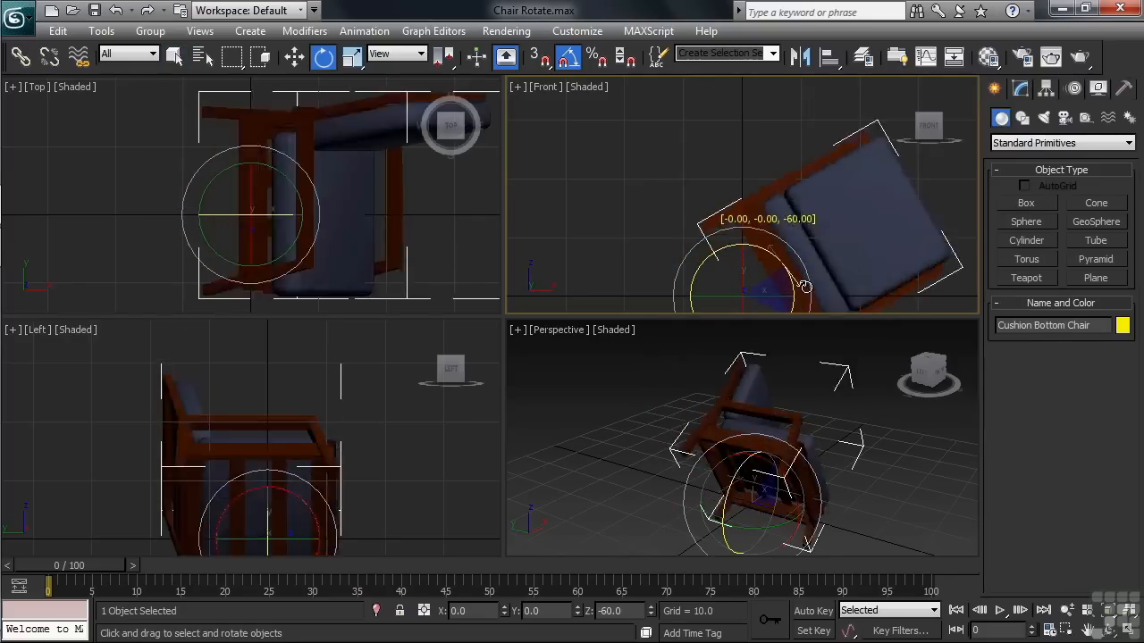
pyautogui.moveTo(800, 286); pyautogui.dragTo(791, 254)
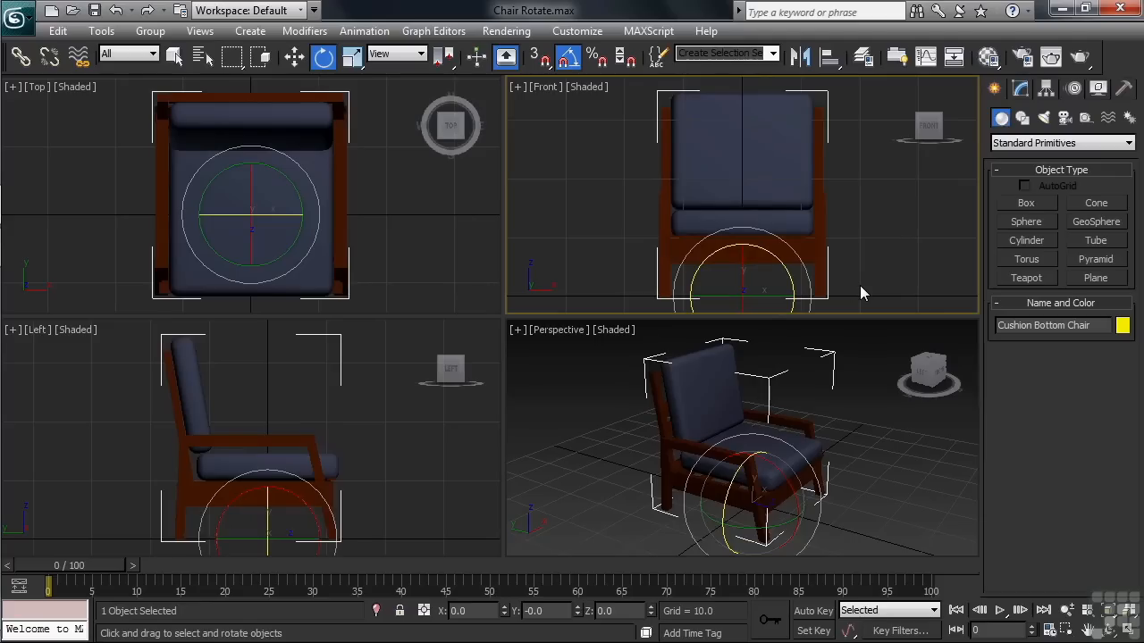
pyautogui.moveTo(638, 286)
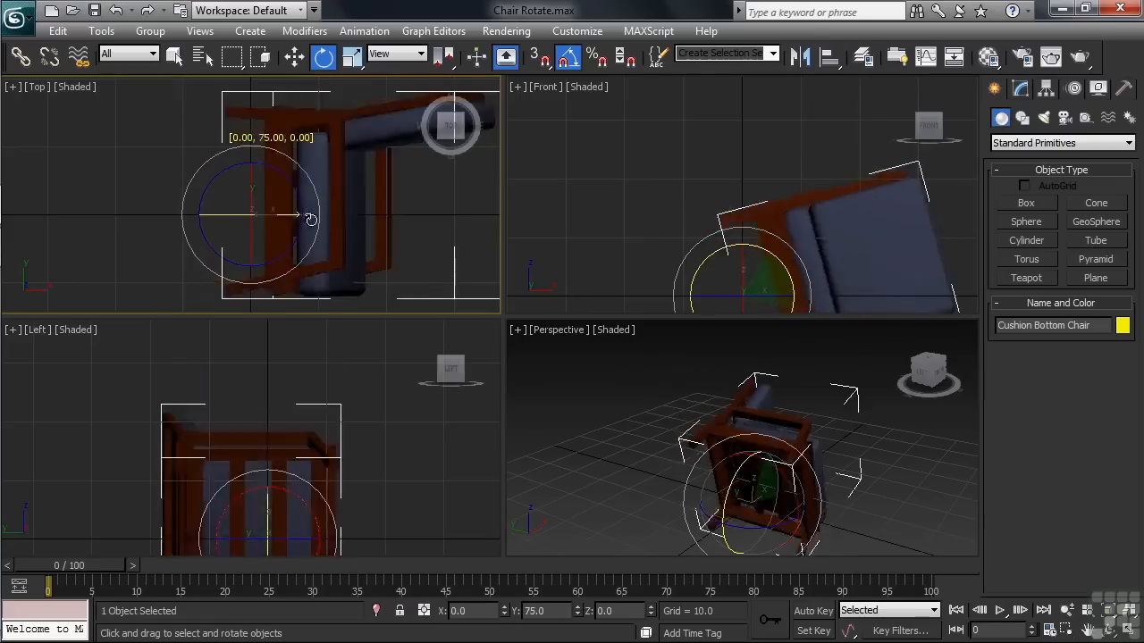
# Rotate the chair 75 degrees in Top view, then tilt it on X in Left view
pyautogui.moveTo(310, 220); pyautogui.dragTo(286, 237)
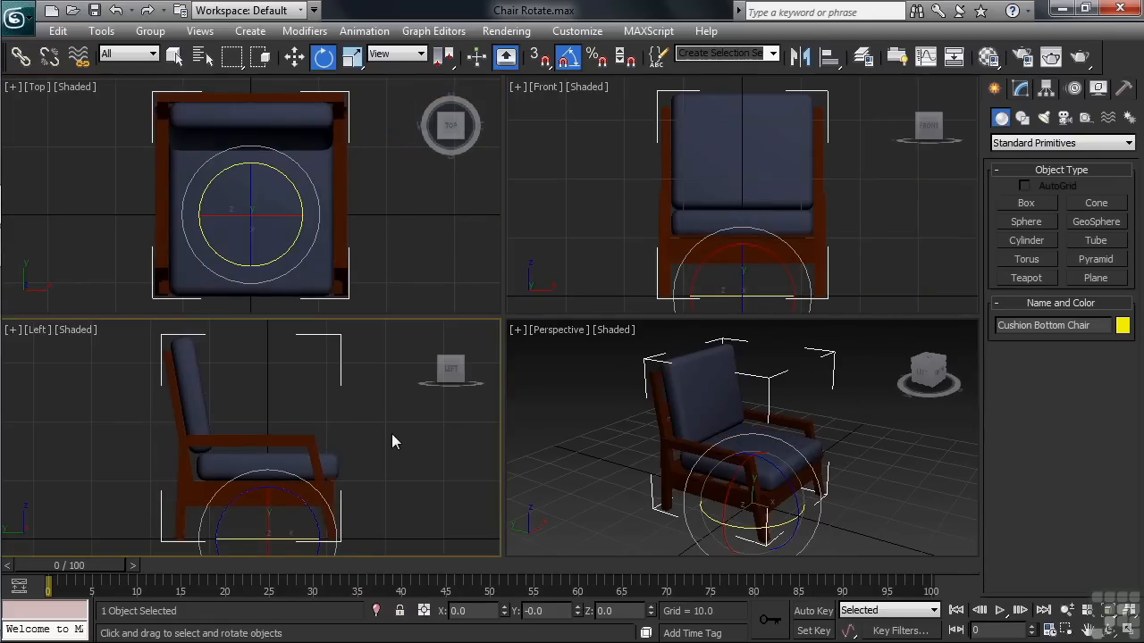
pyautogui.moveTo(385, 462)
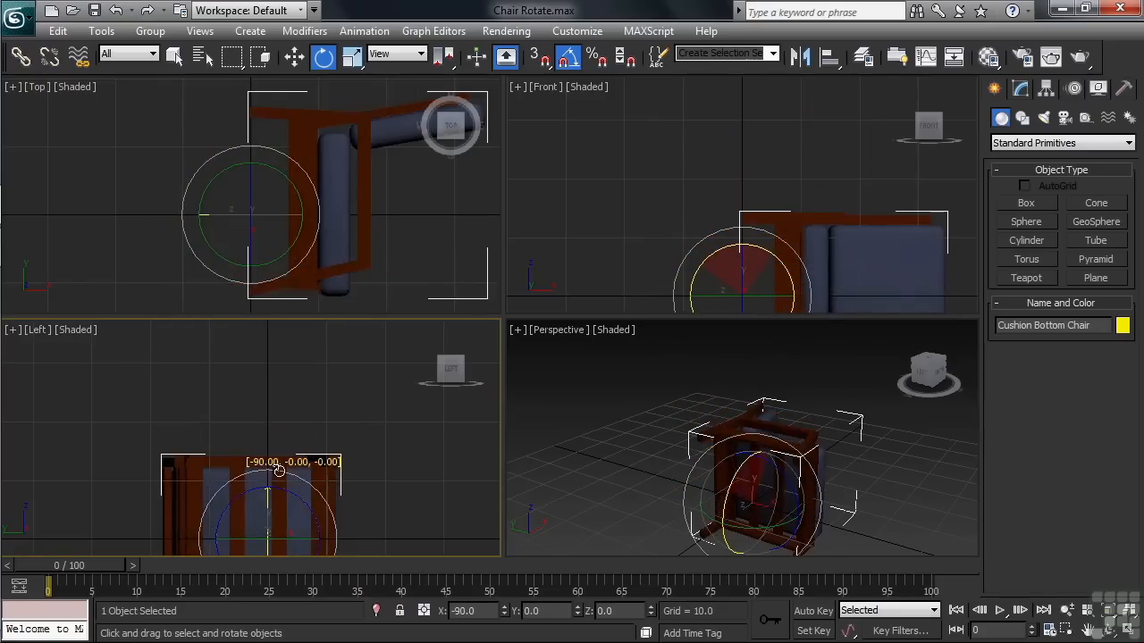
pyautogui.moveTo(277, 471); pyautogui.dragTo(284, 516)
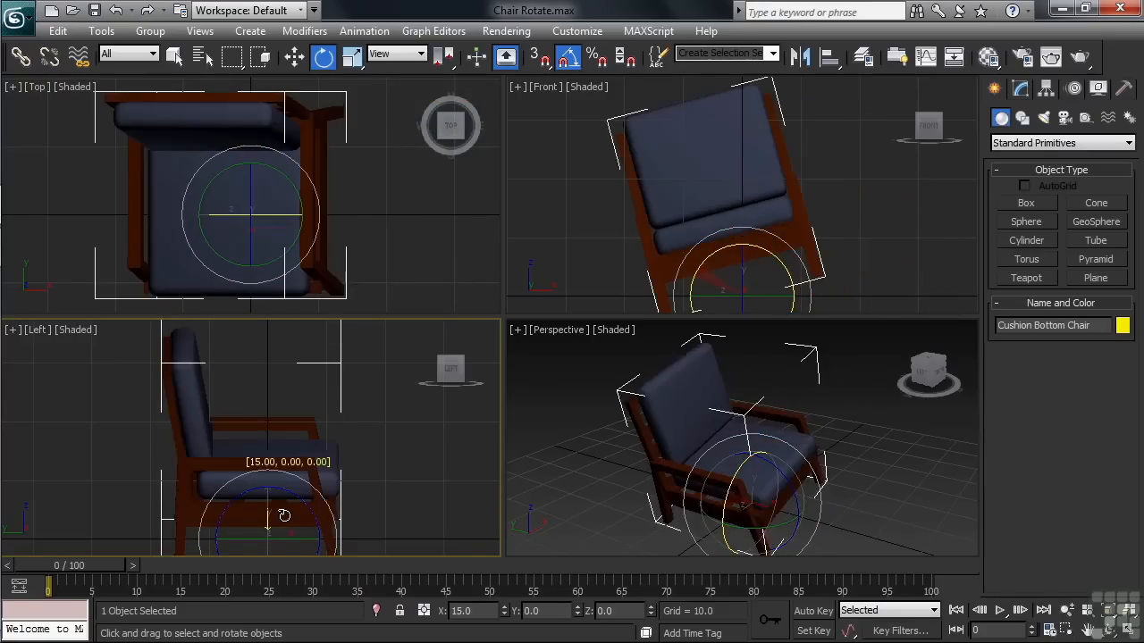